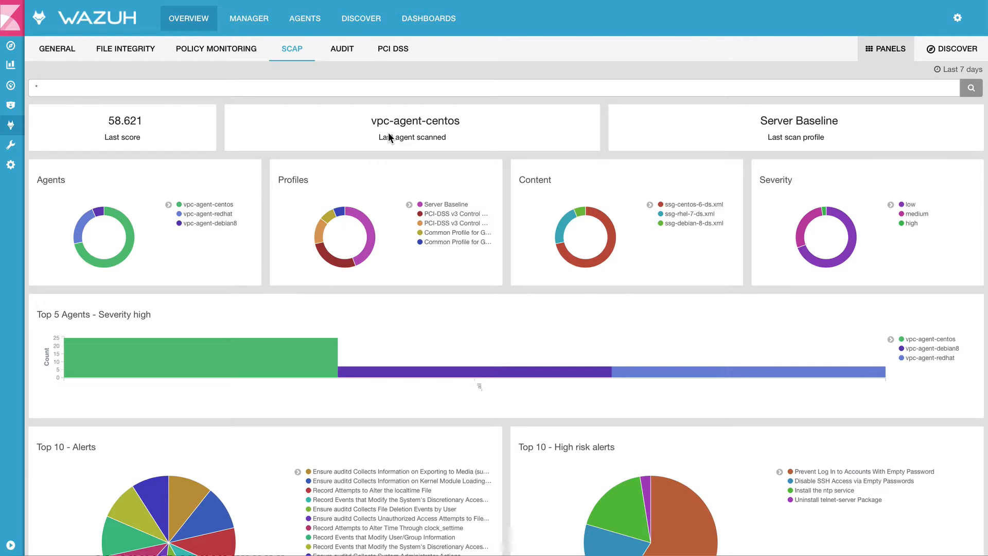
mouse_move(333, 158)
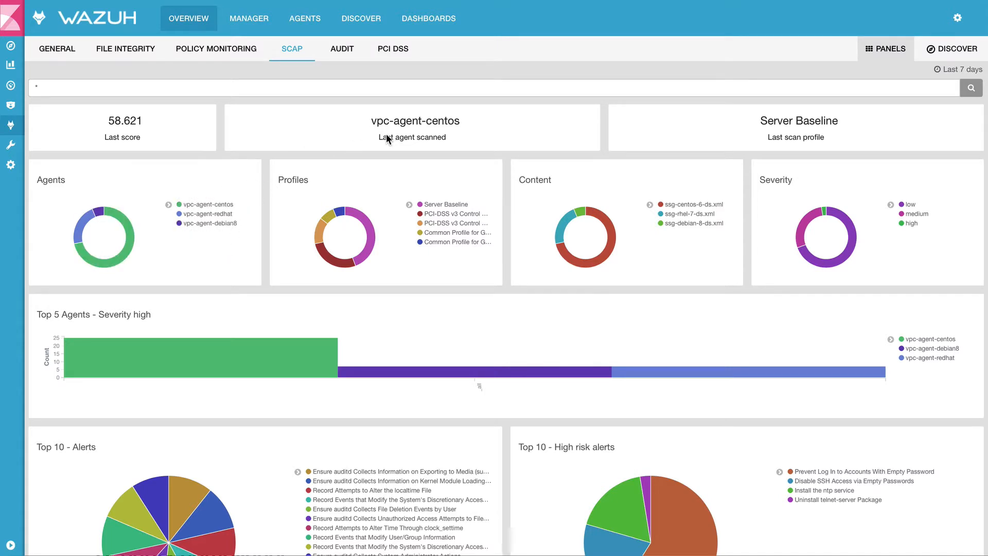
mouse_move(397, 145)
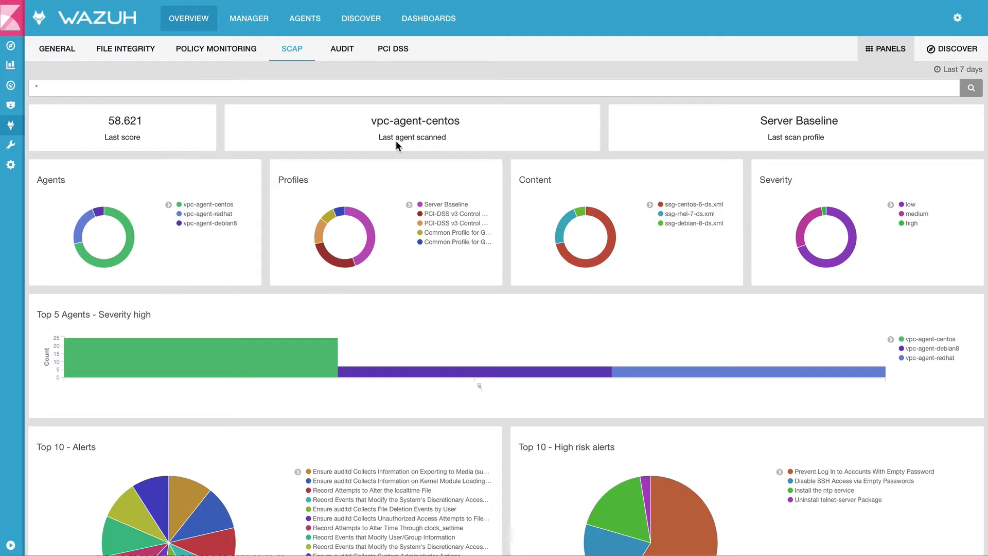
mouse_move(812, 150)
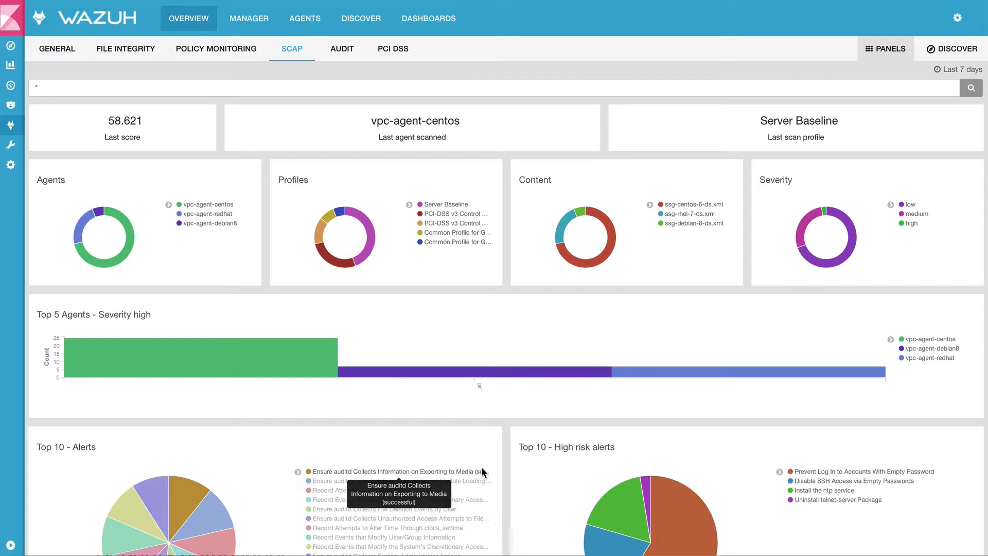
- Show SCAP alerts in Discover as events with oscap.check.title added as a column
scroll("down", 3)
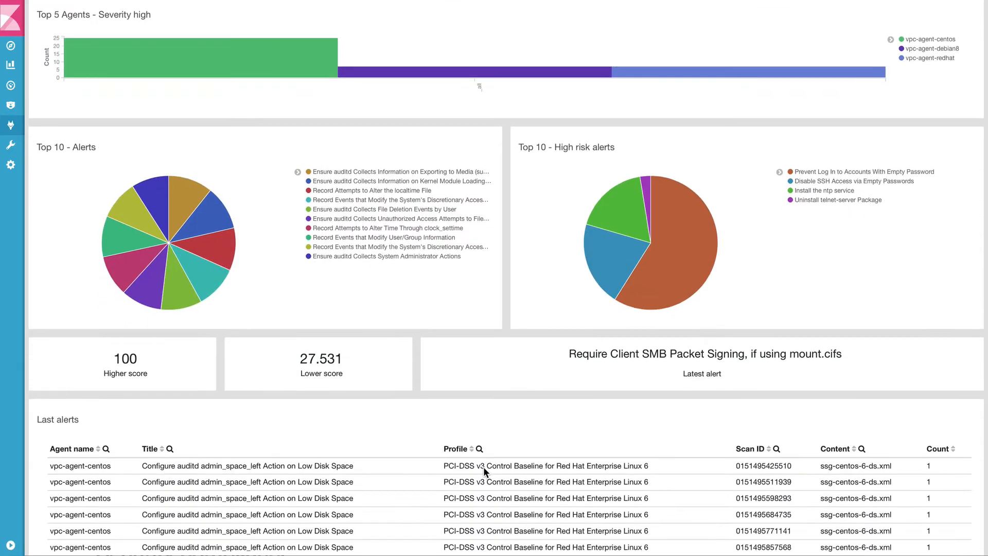
scroll("up", 3)
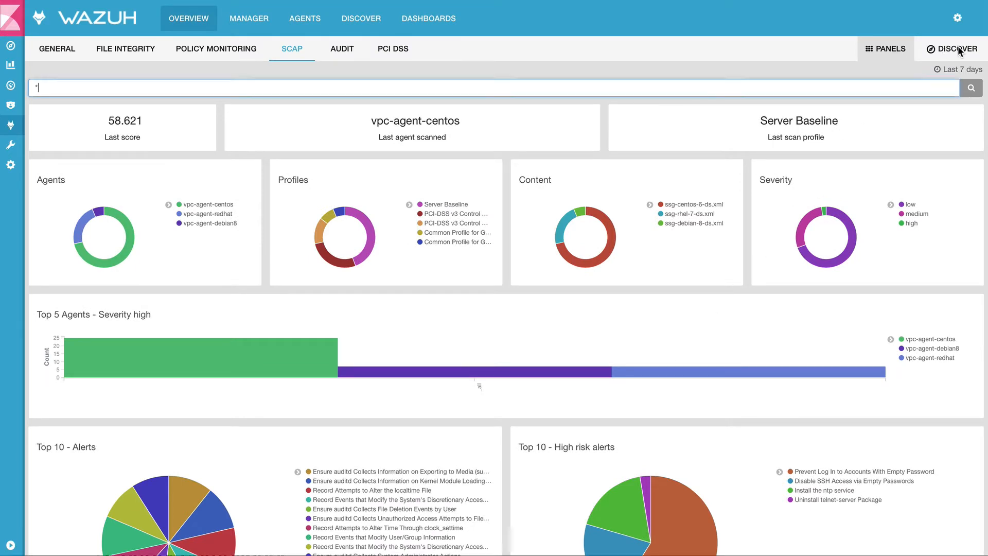
left_click(956, 48)
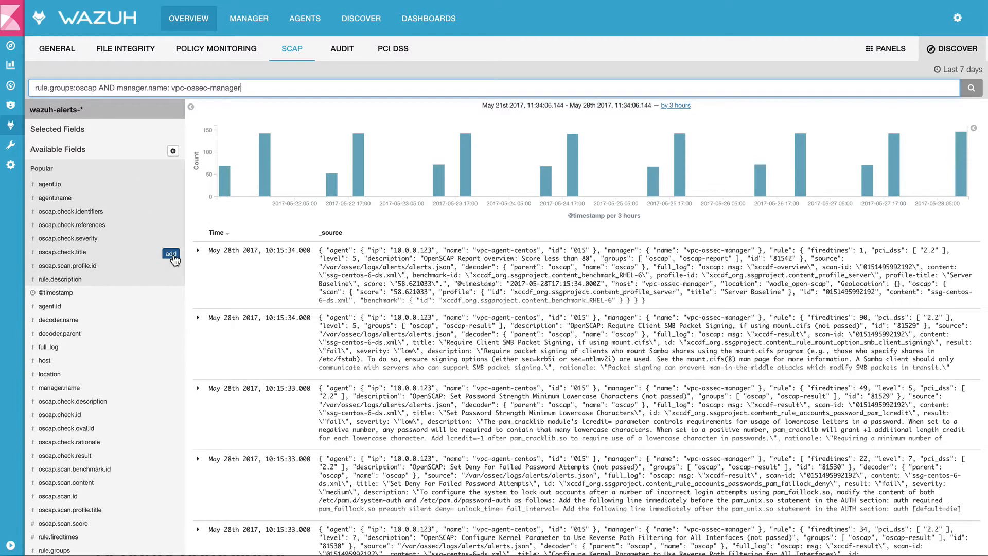
left_click(171, 253)
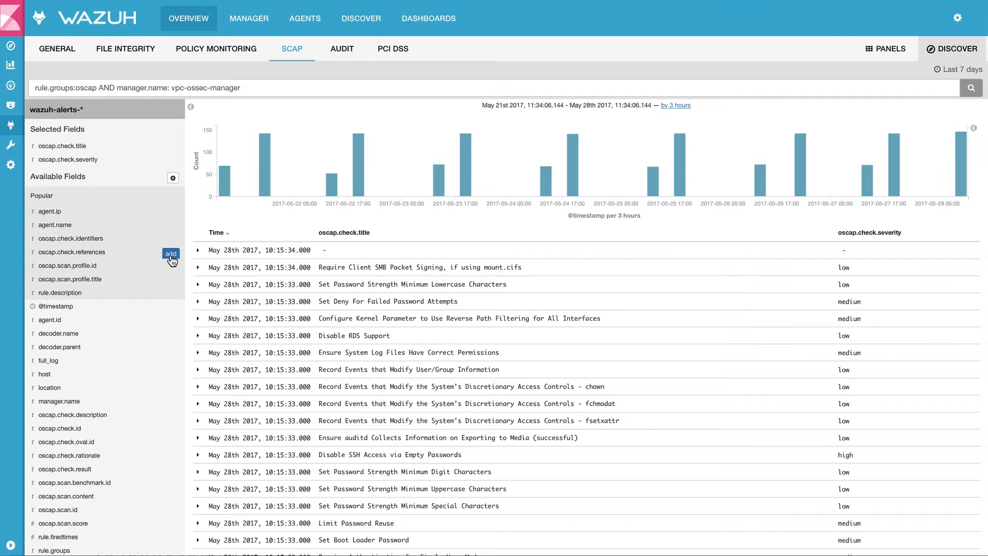
mouse_move(827, 435)
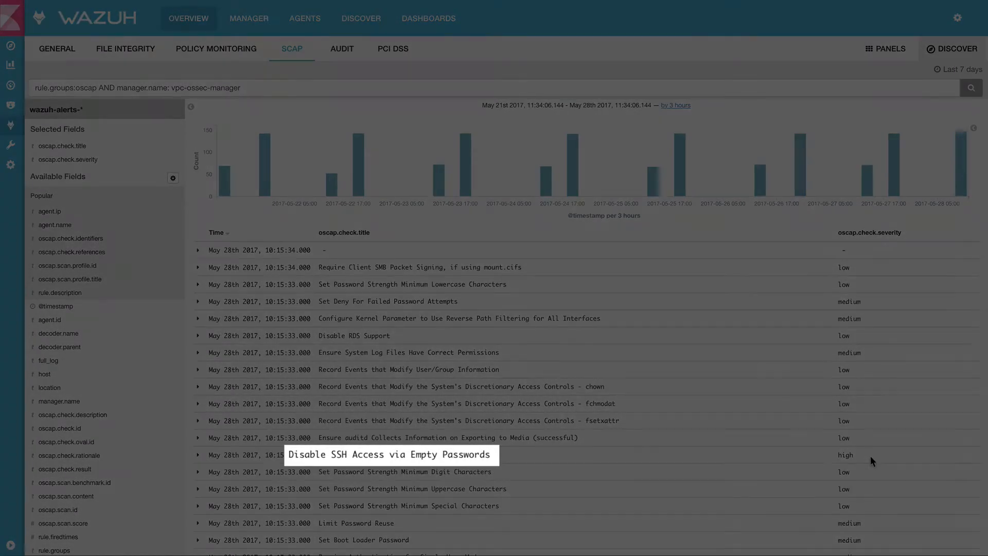
mouse_move(289, 459)
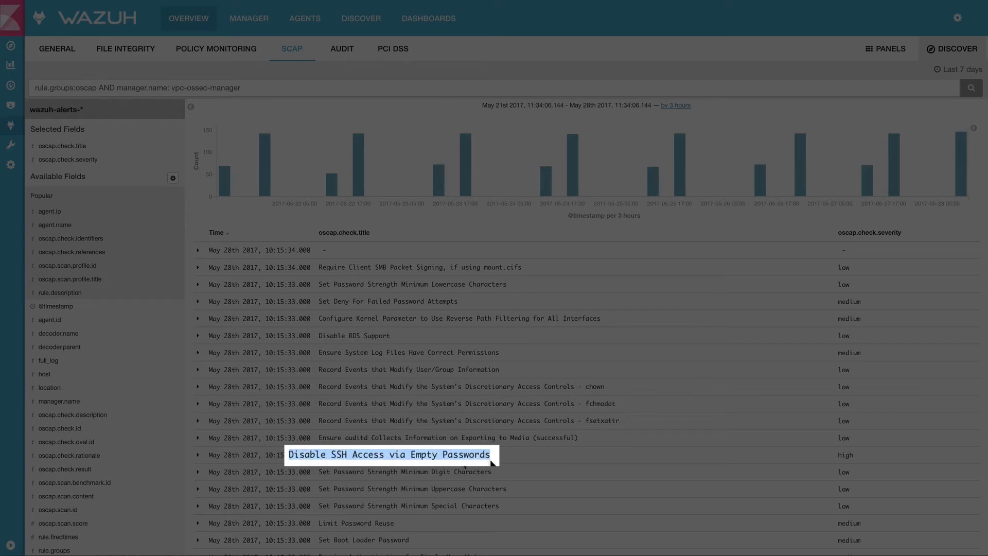
mouse_move(199, 458)
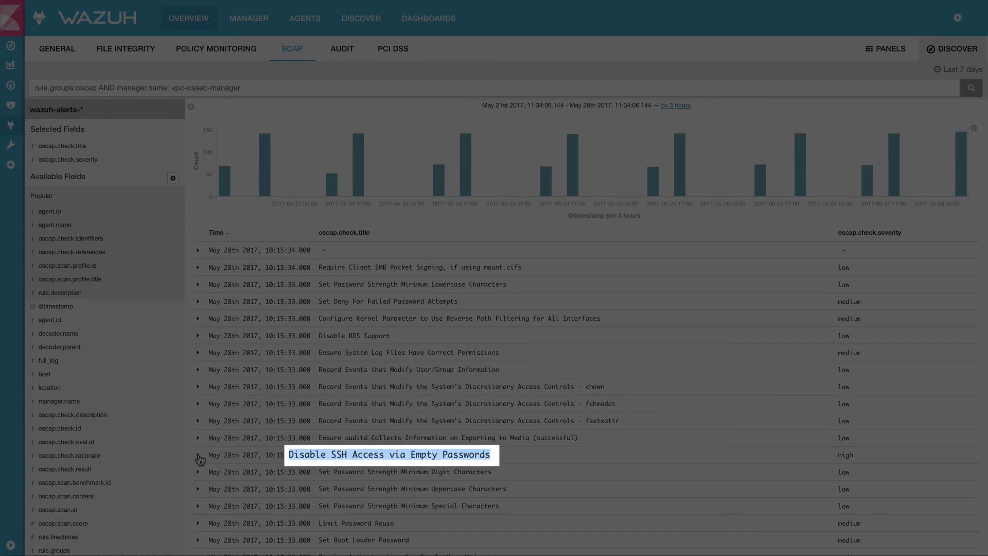
- Expand the 'Disable SSH Access via Empty Passwords' alert and review its description, rationale, result and severity fields
left_click(198, 455)
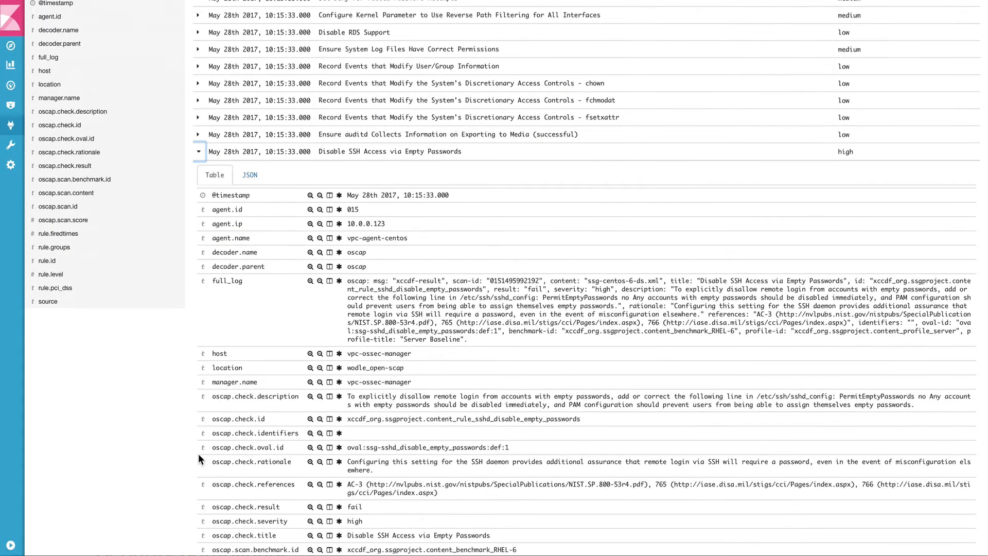
scroll("down", 3)
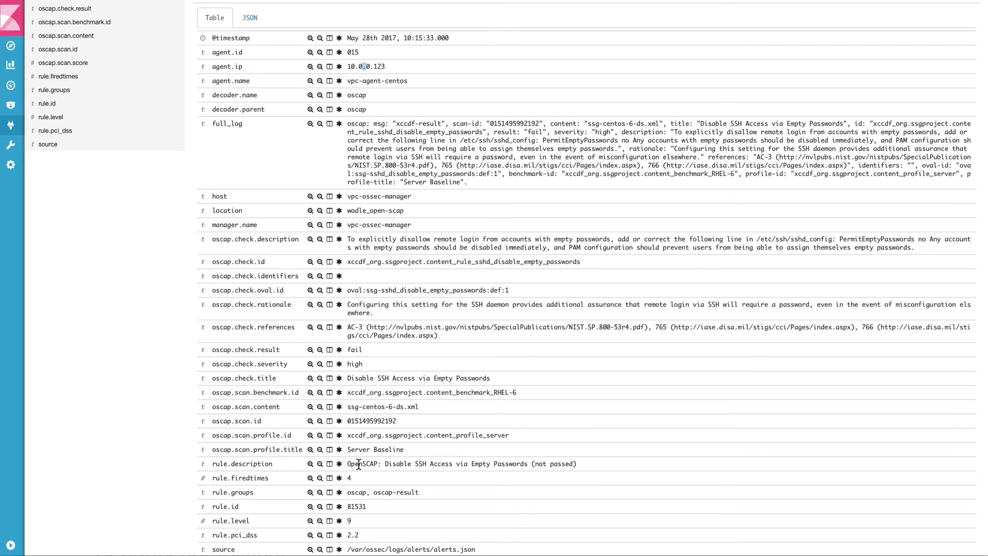
mouse_move(357, 463)
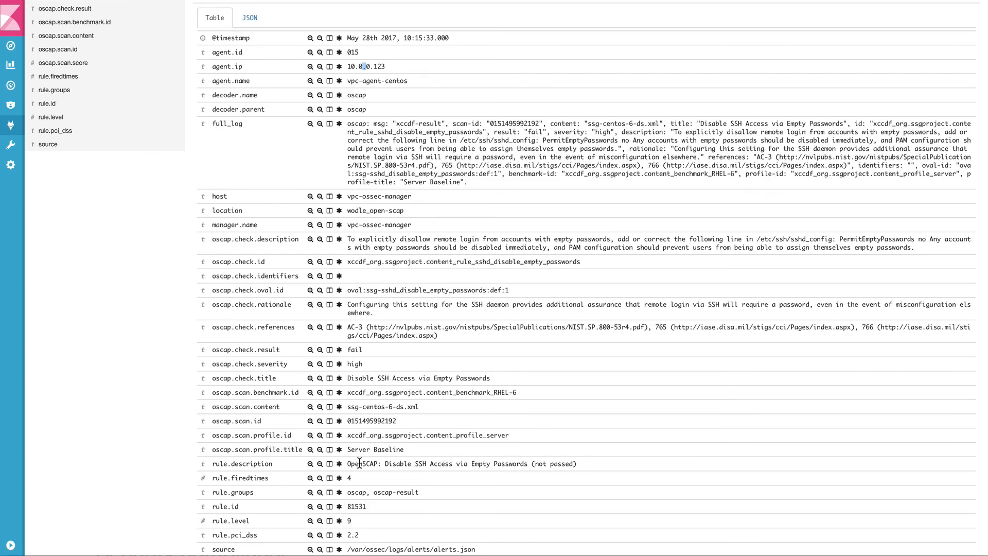